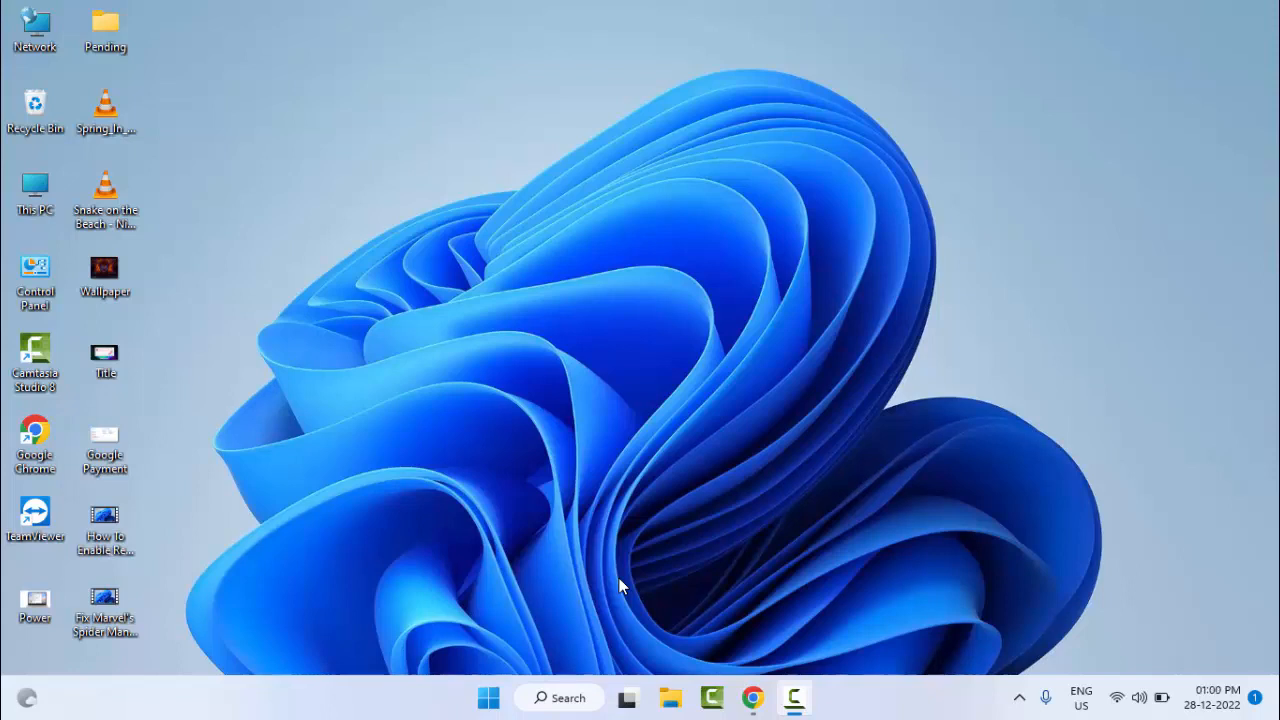
mouse_move(530, 640)
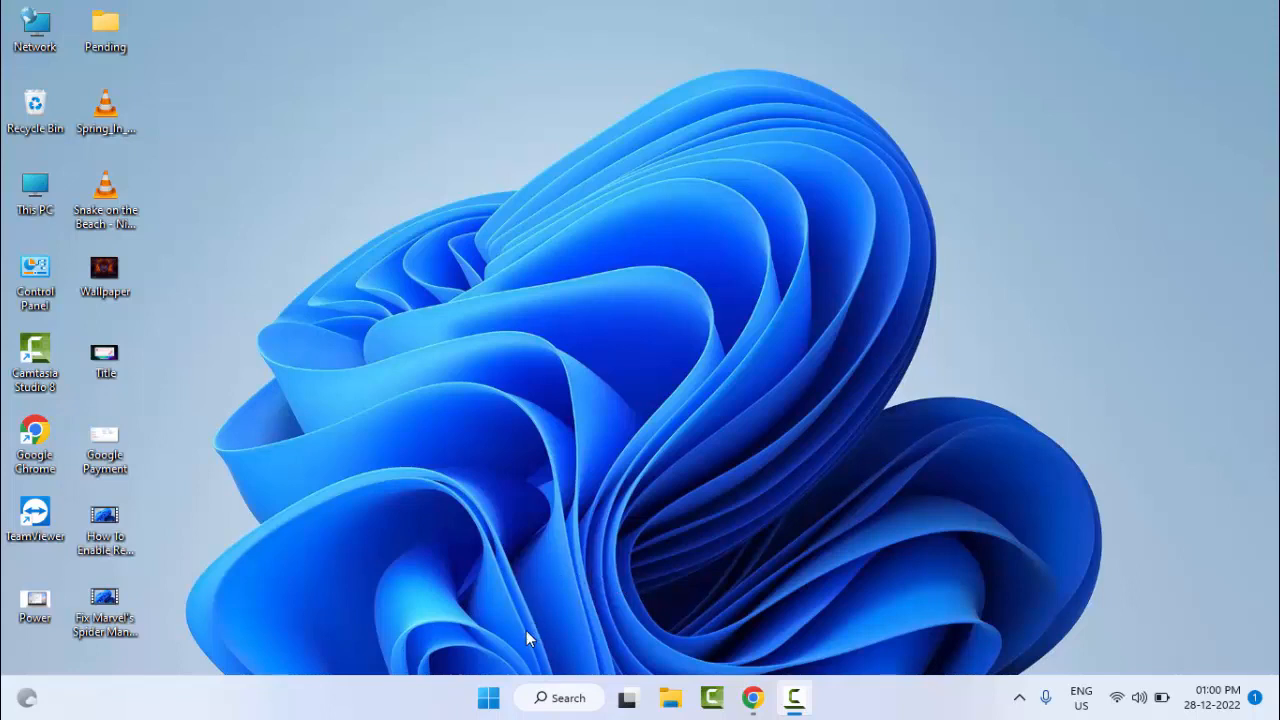
Search Start for 'wsreset' so the command appears as best match with admin options.
left_click(488, 696)
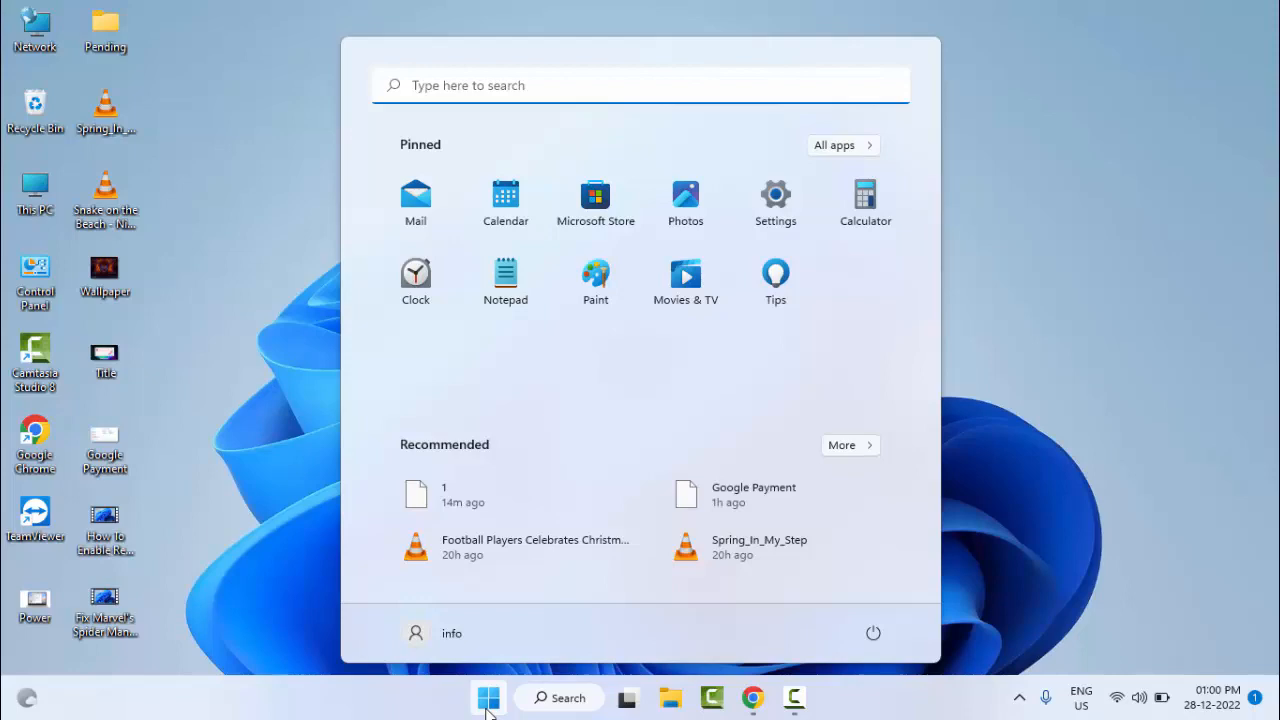
type("wsre")
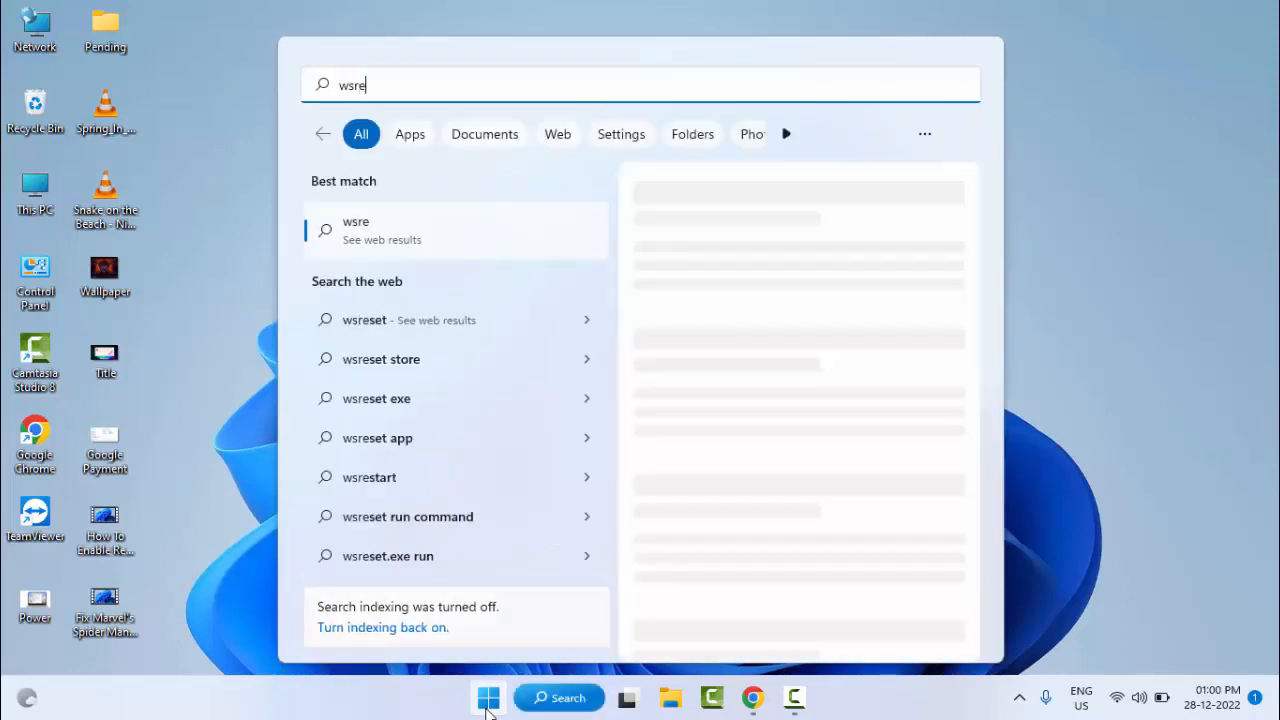
type("set")
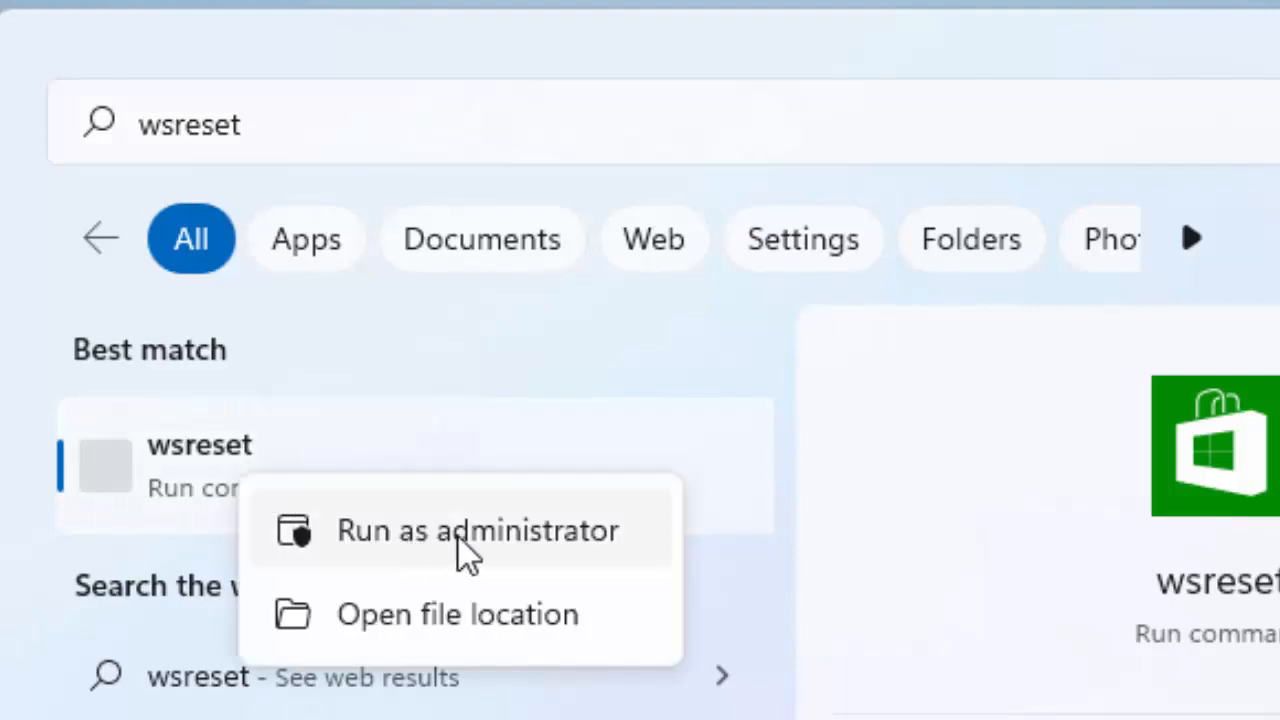
Run wsreset as administrator to reset the Store cache, then close the reopened Store.
left_click(476, 530)
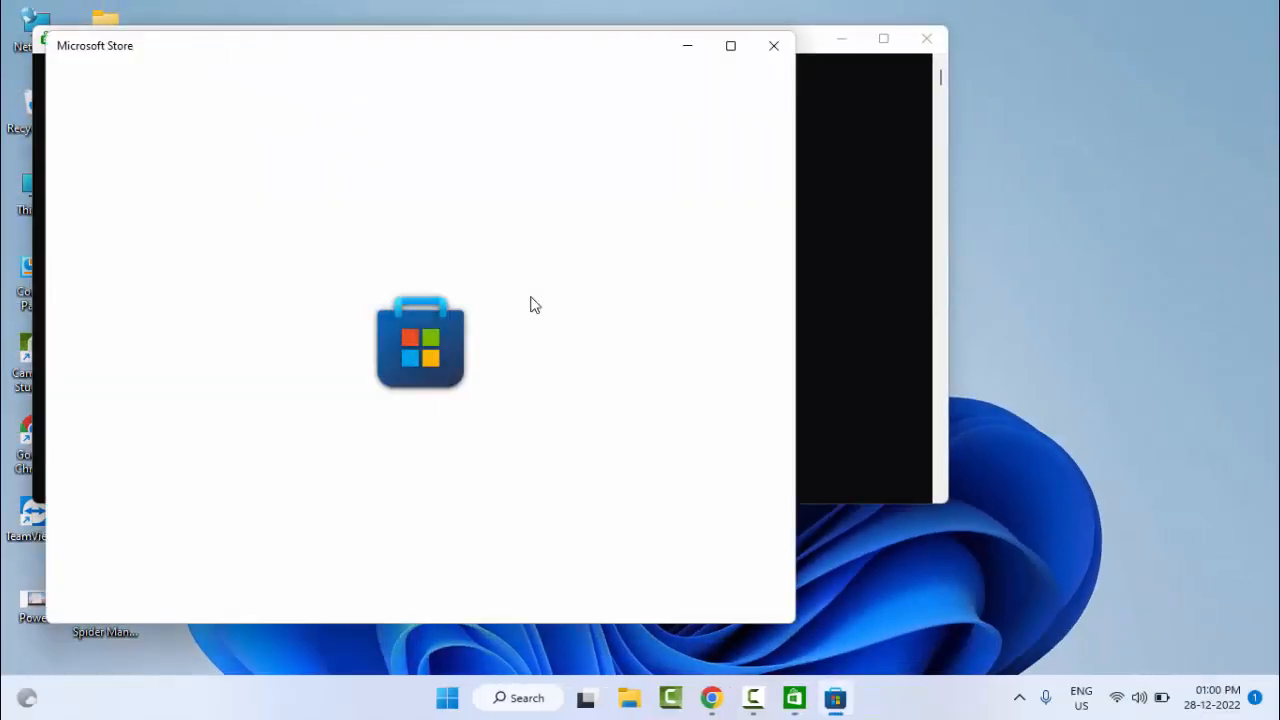
mouse_move(548, 278)
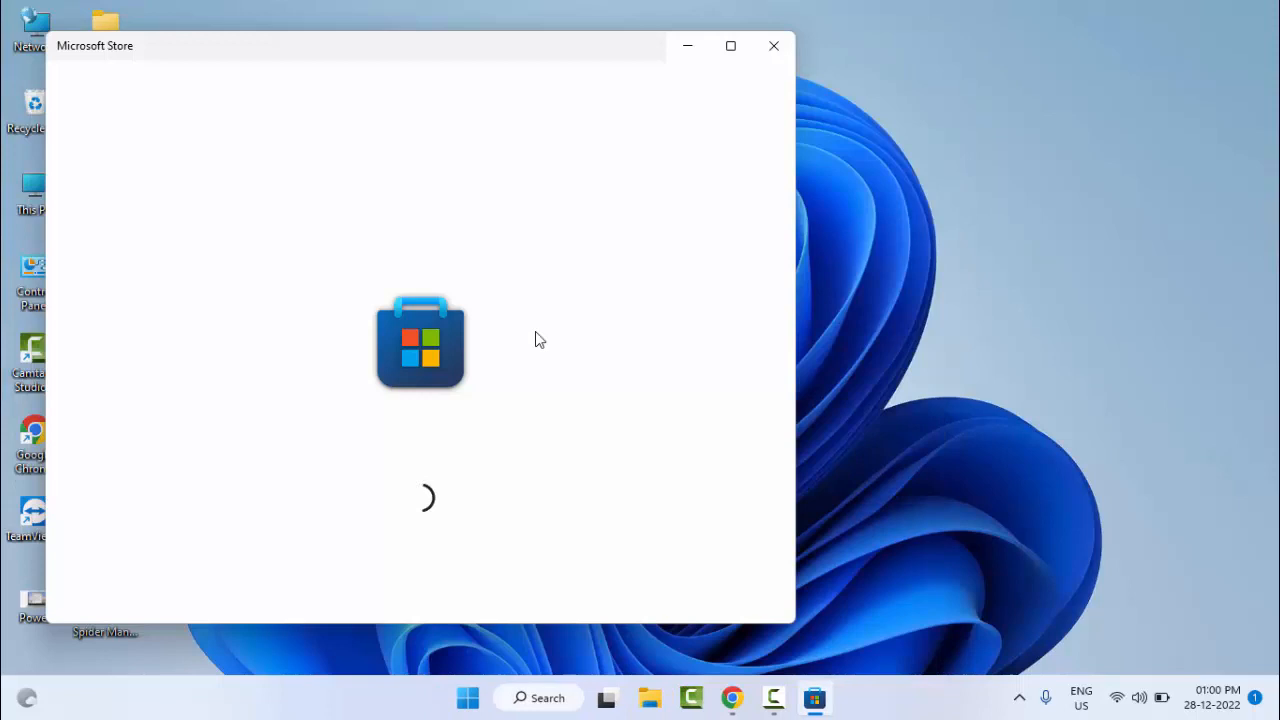
mouse_move(558, 334)
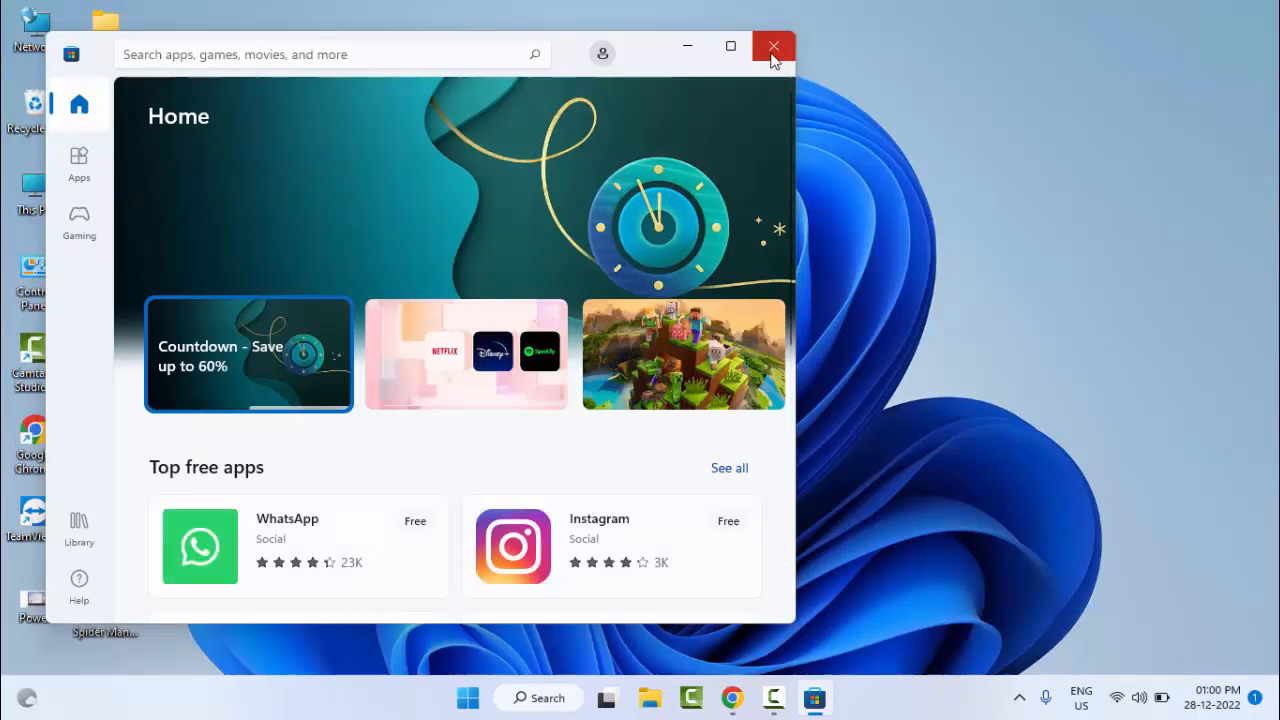
left_click(772, 46)
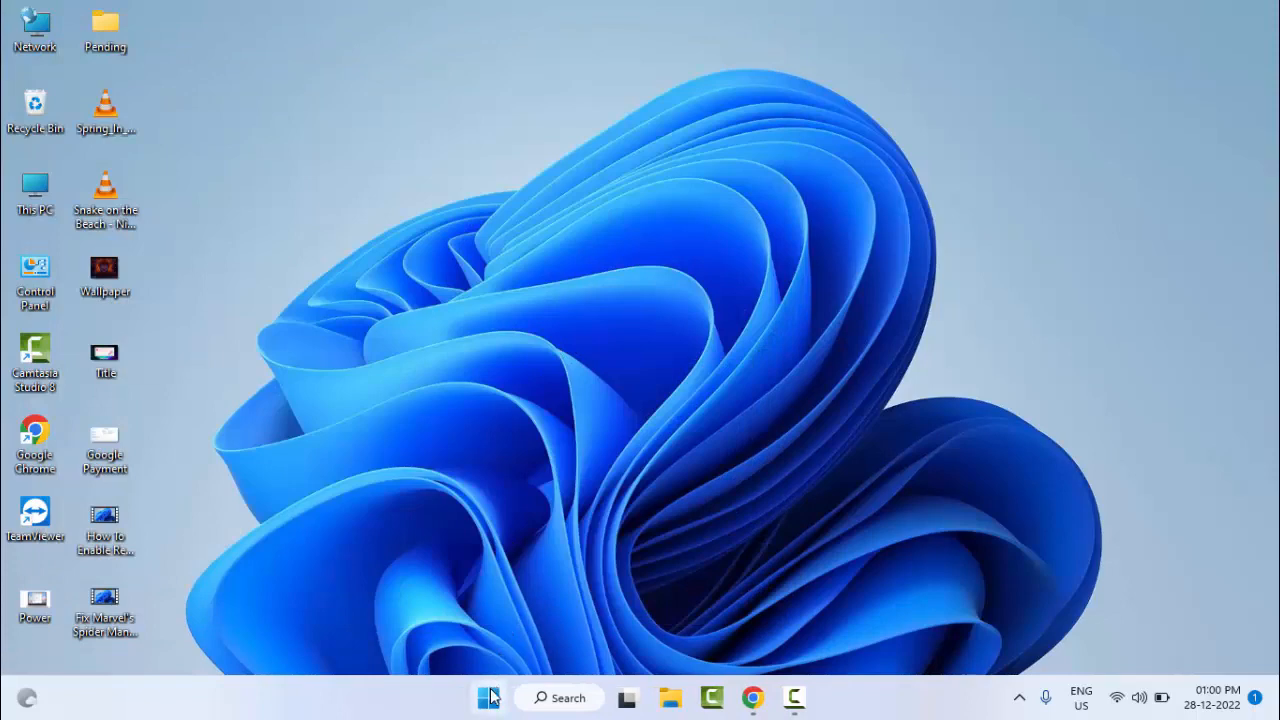
Launch Settings from Start and go to the Apps category.
left_click(488, 696)
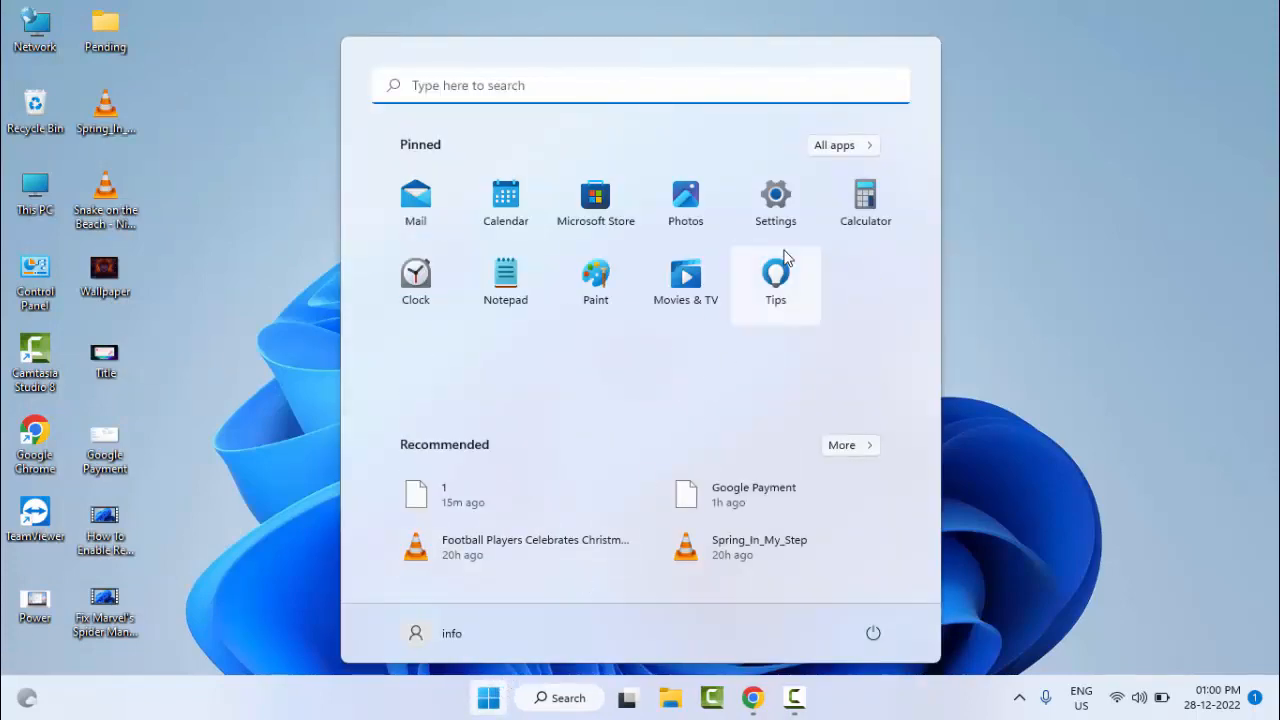
left_click(776, 196)
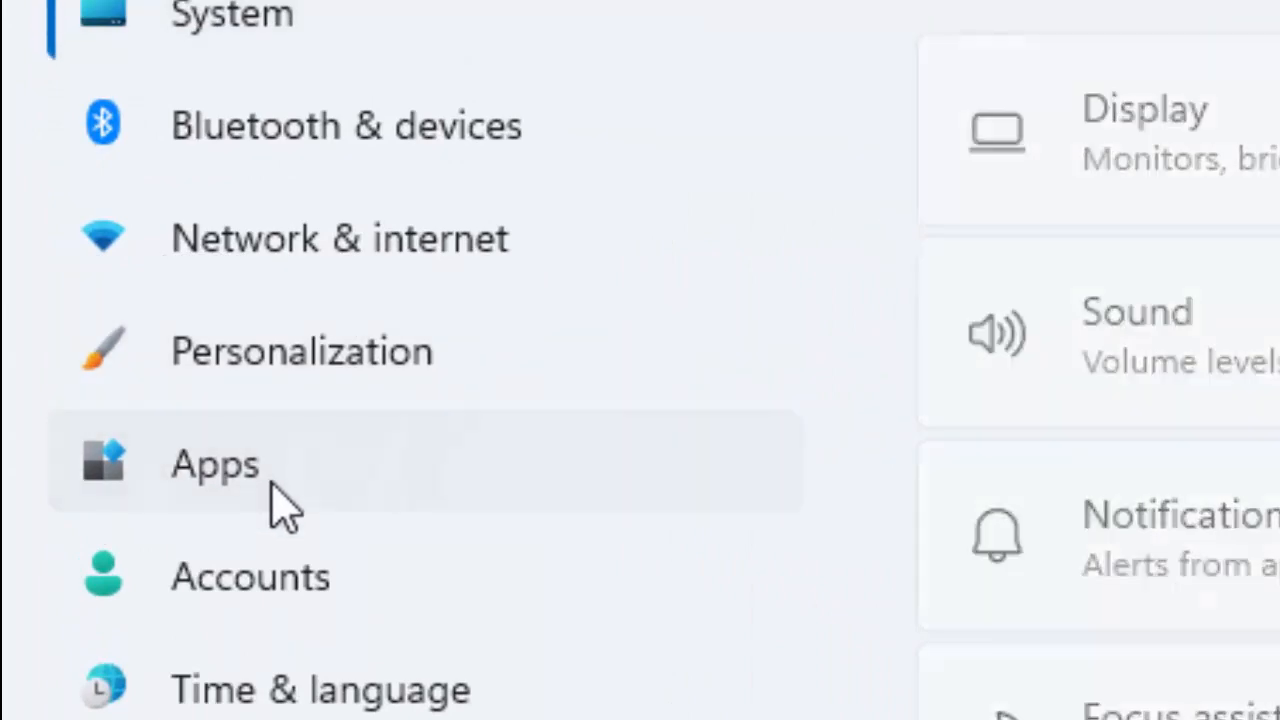
left_click(214, 464)
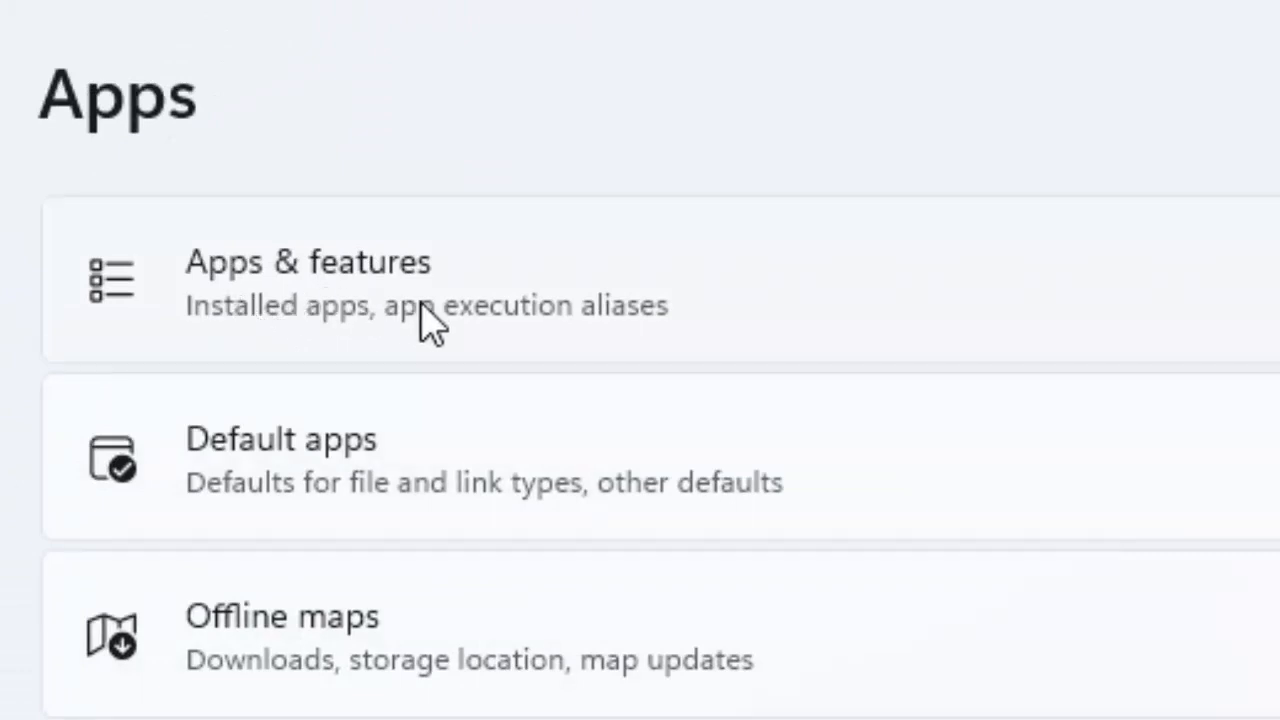
Filter Apps & features by 'xbo' and show the Xbox app's options menu.
left_click(308, 282)
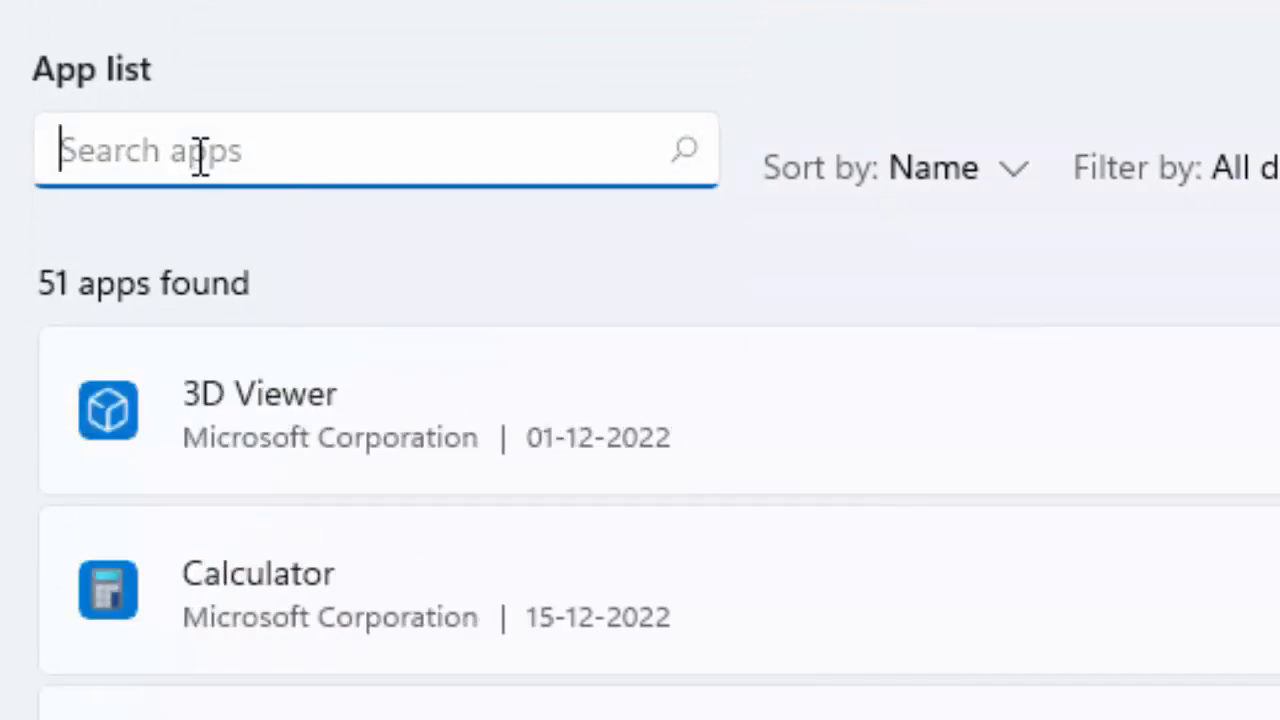
type("xbo")
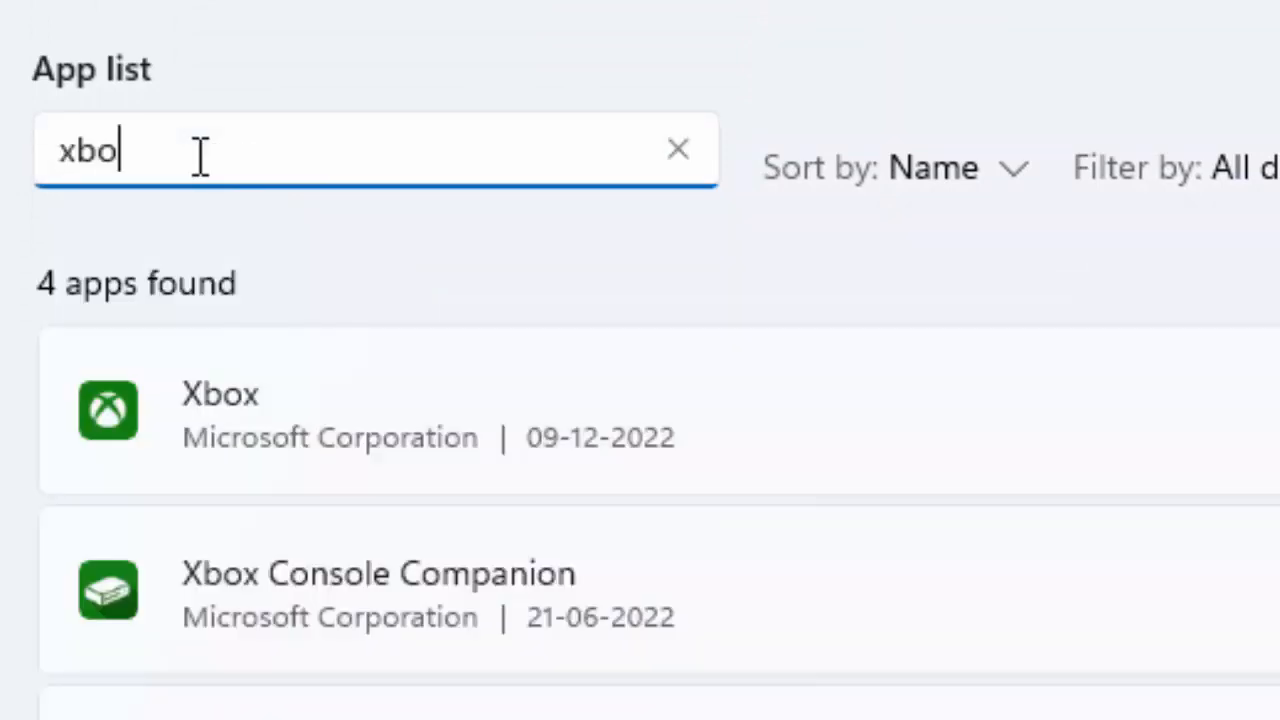
scroll("down", 3)
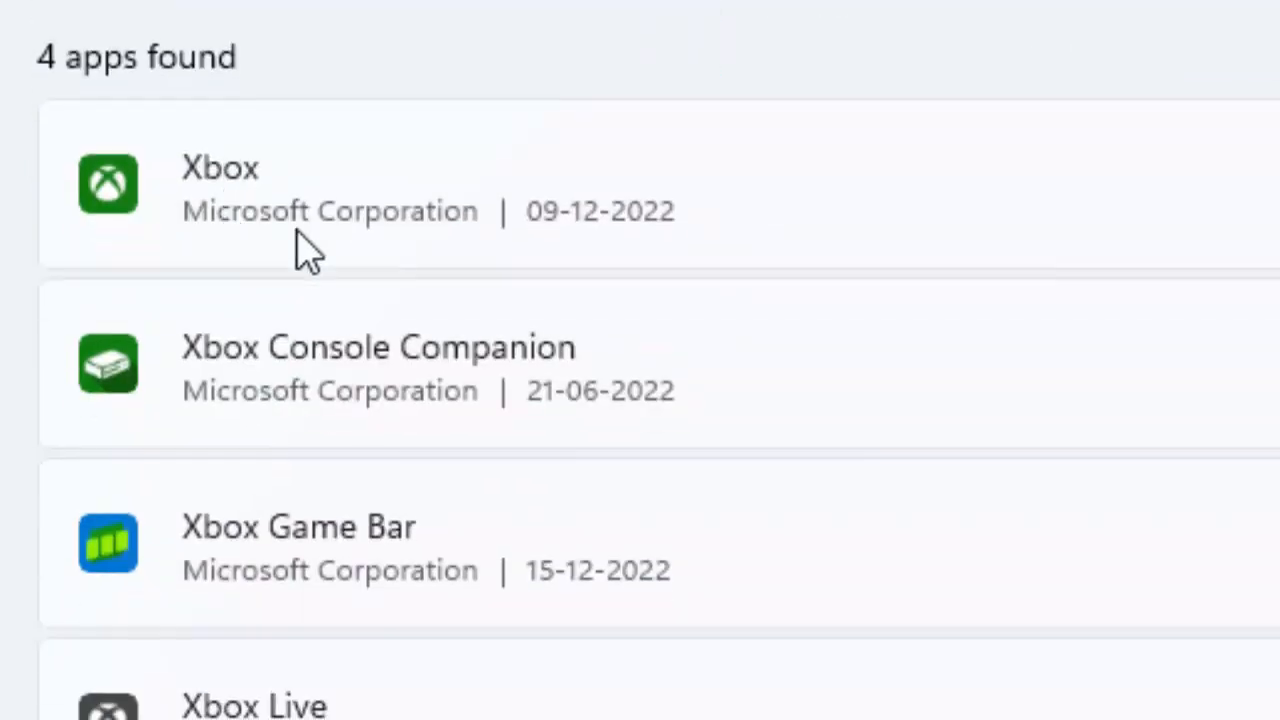
mouse_move(278, 590)
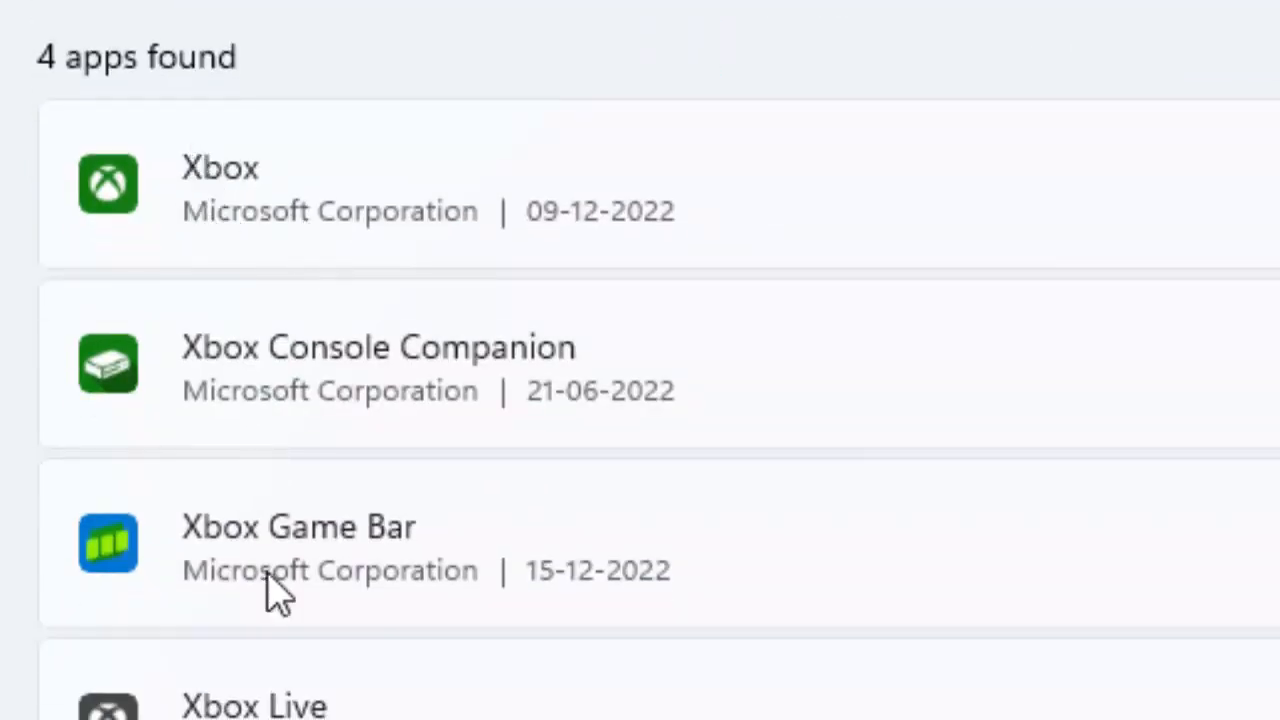
mouse_move(296, 196)
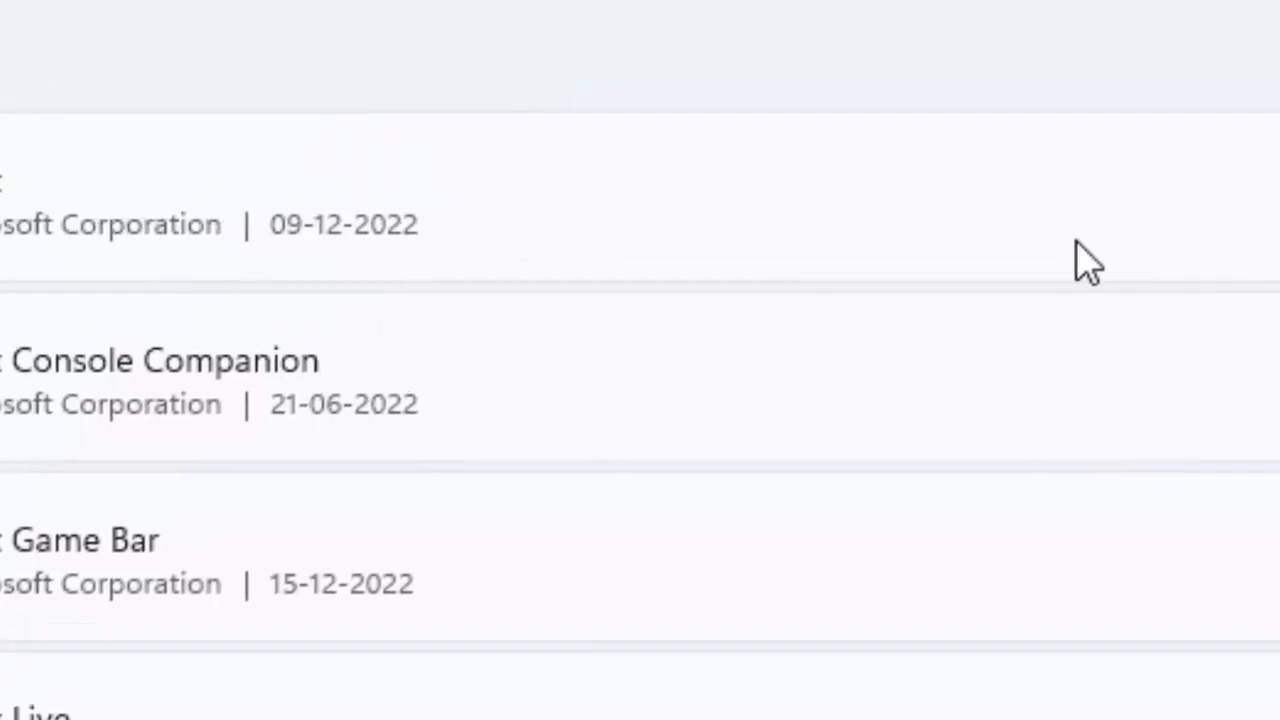
left_click(1148, 252)
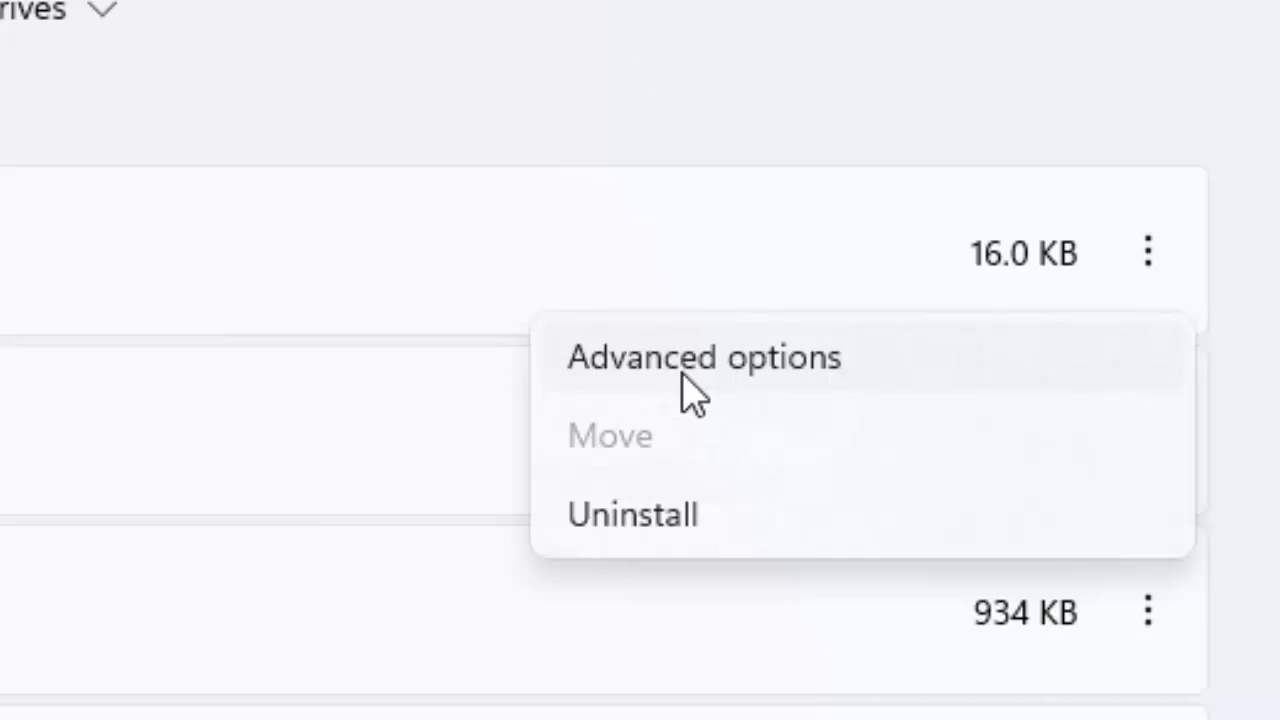
In the Xbox app's Advanced options, start a Repair that keeps its data.
left_click(704, 356)
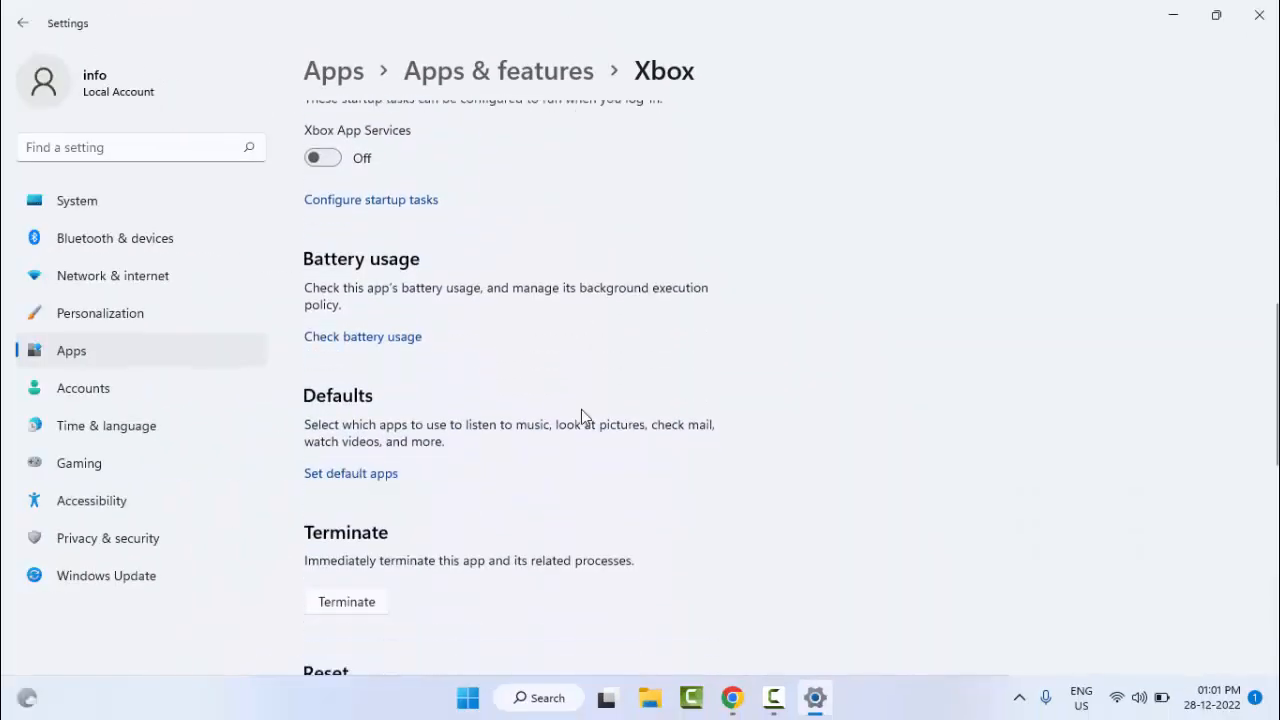
scroll("down", 3)
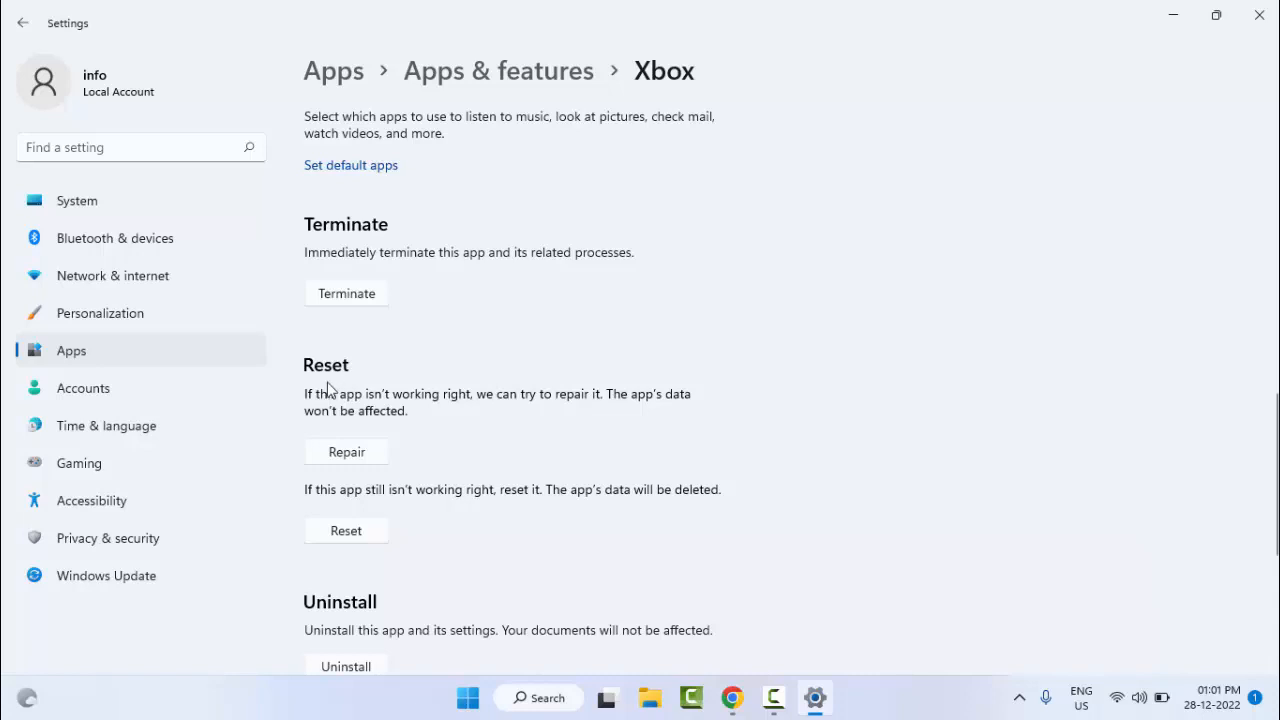
left_click(346, 452)
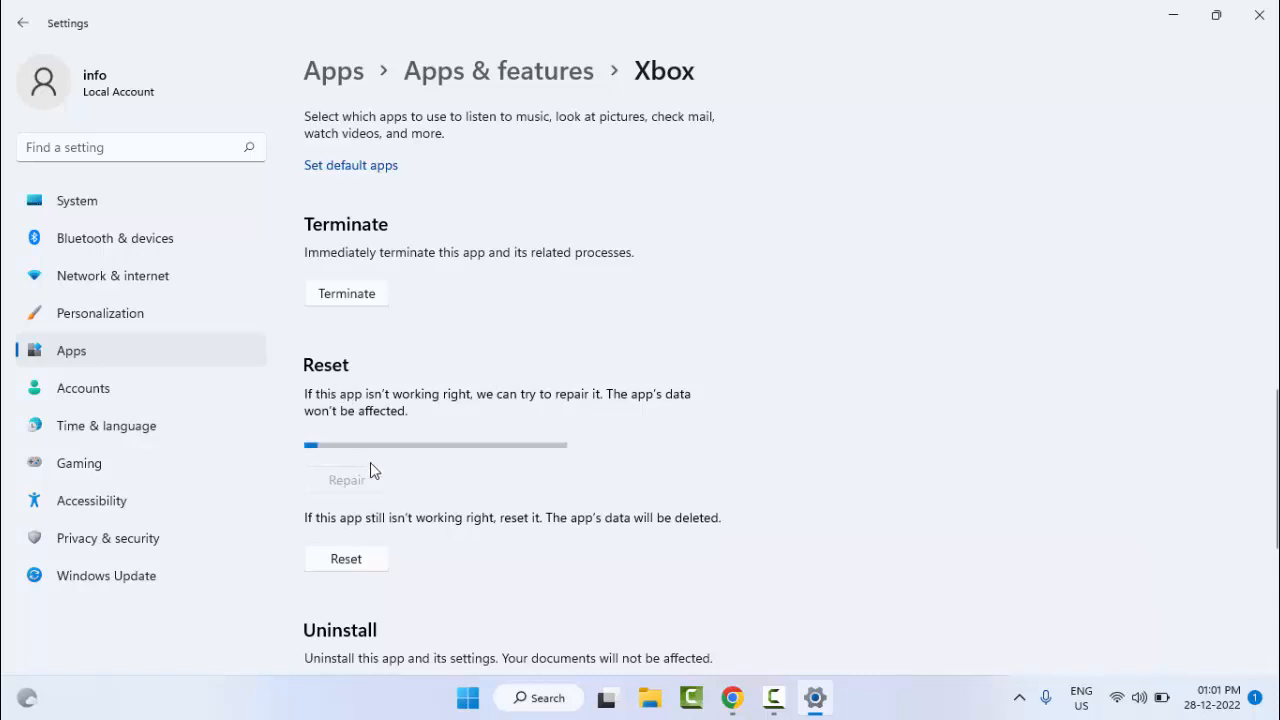
mouse_move(548, 576)
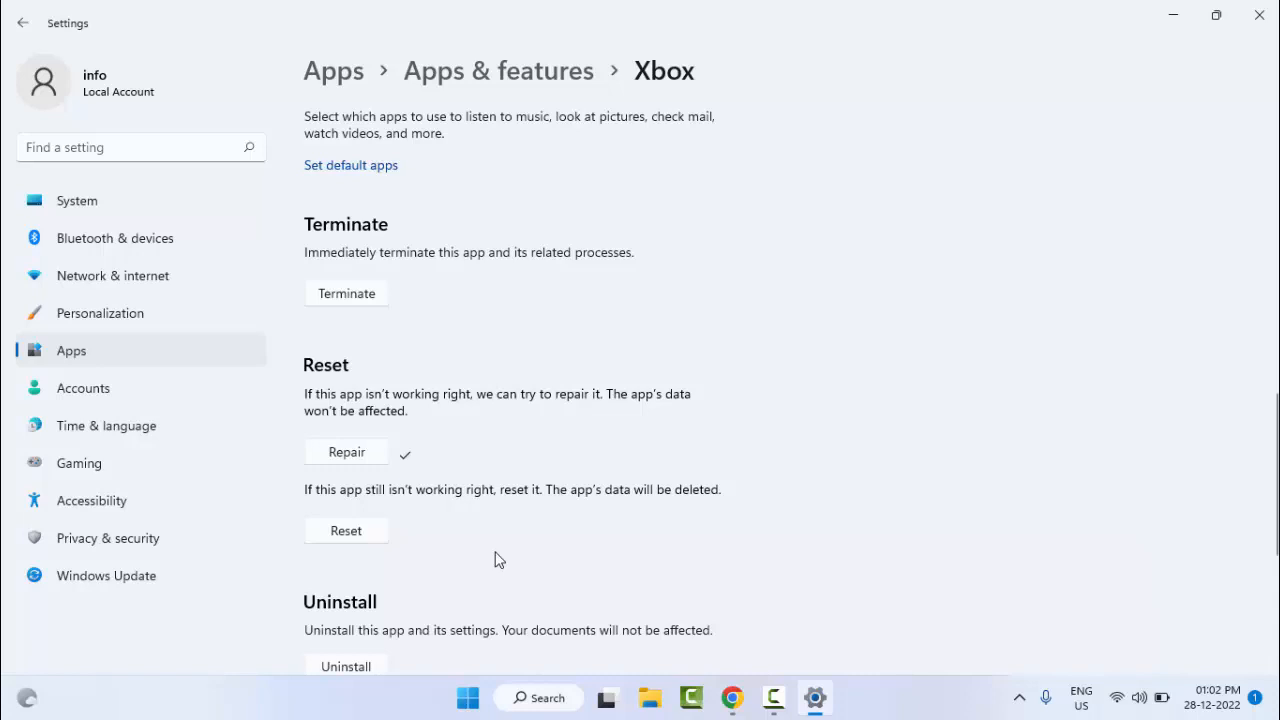
mouse_move(492, 550)
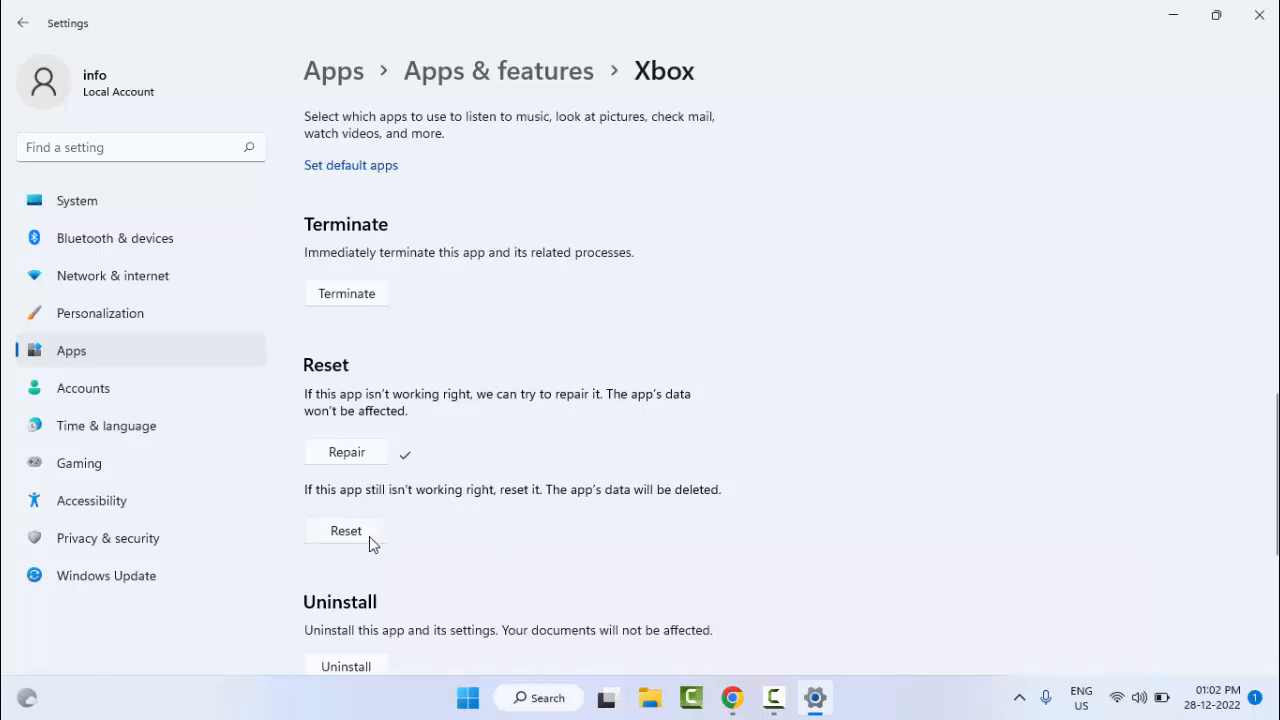
mouse_move(364, 536)
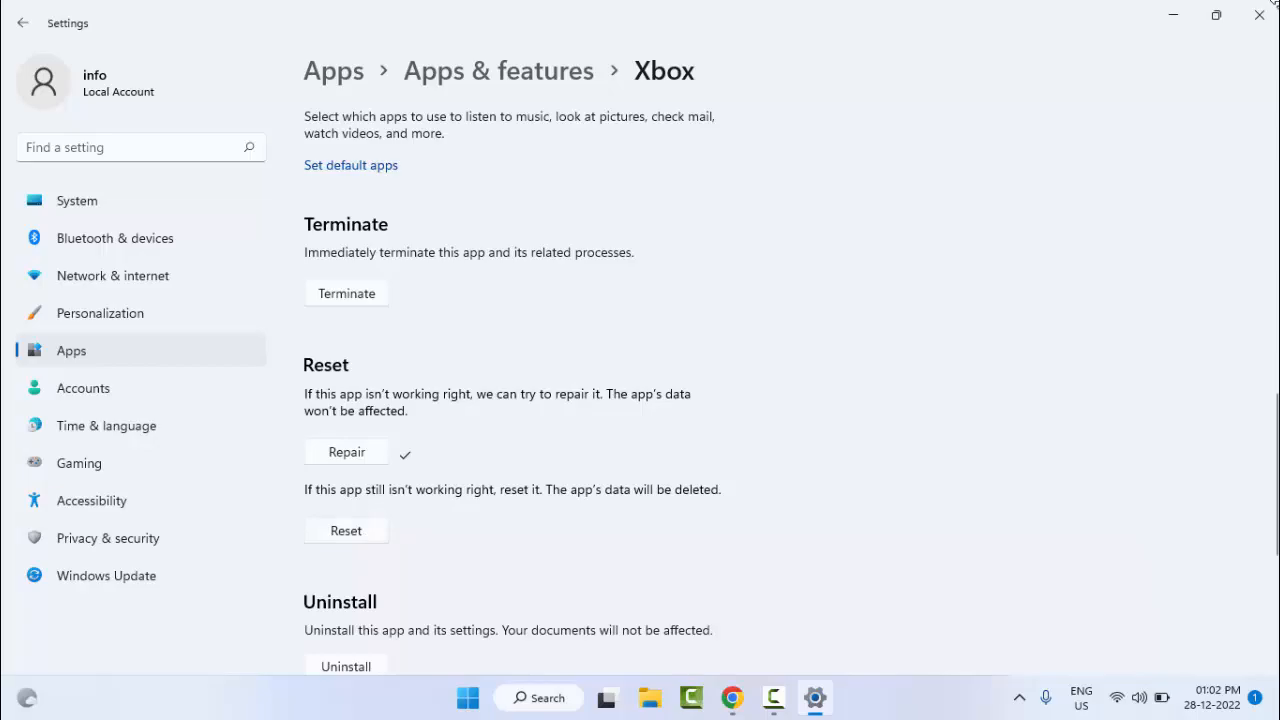
Close Settings after the repair completes, returning to the desktop.
left_click(1260, 16)
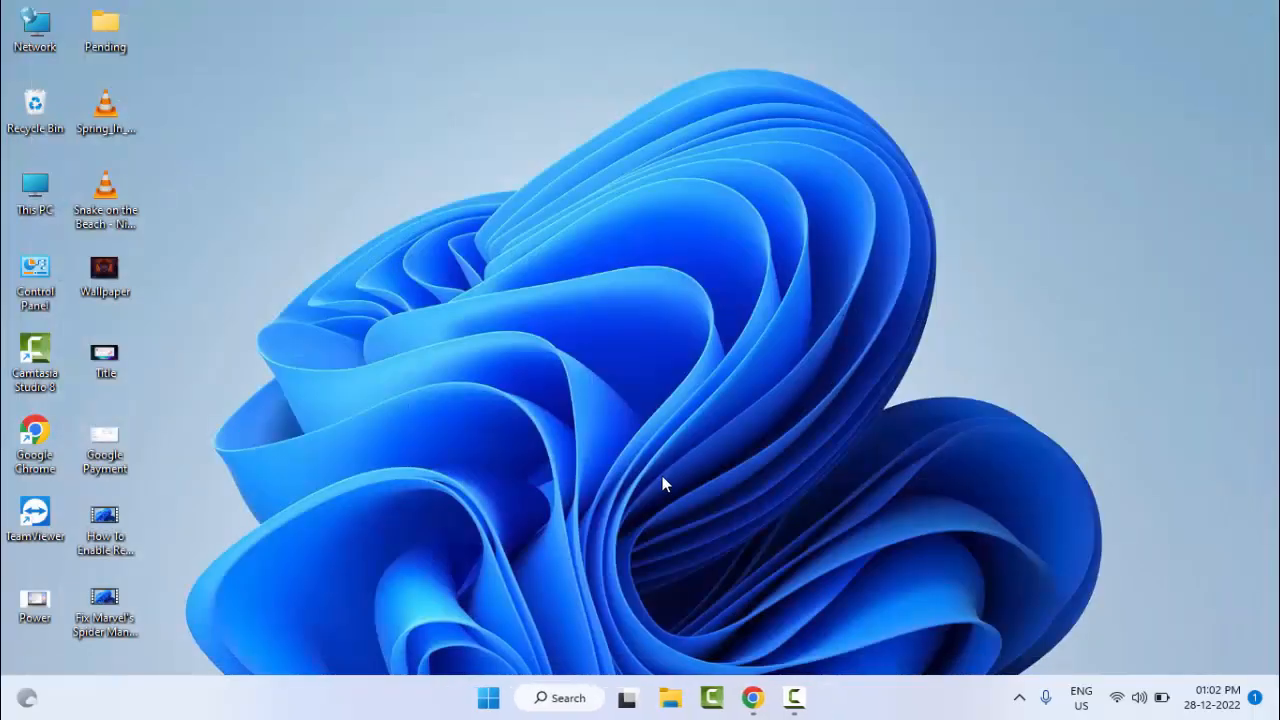
mouse_move(670, 502)
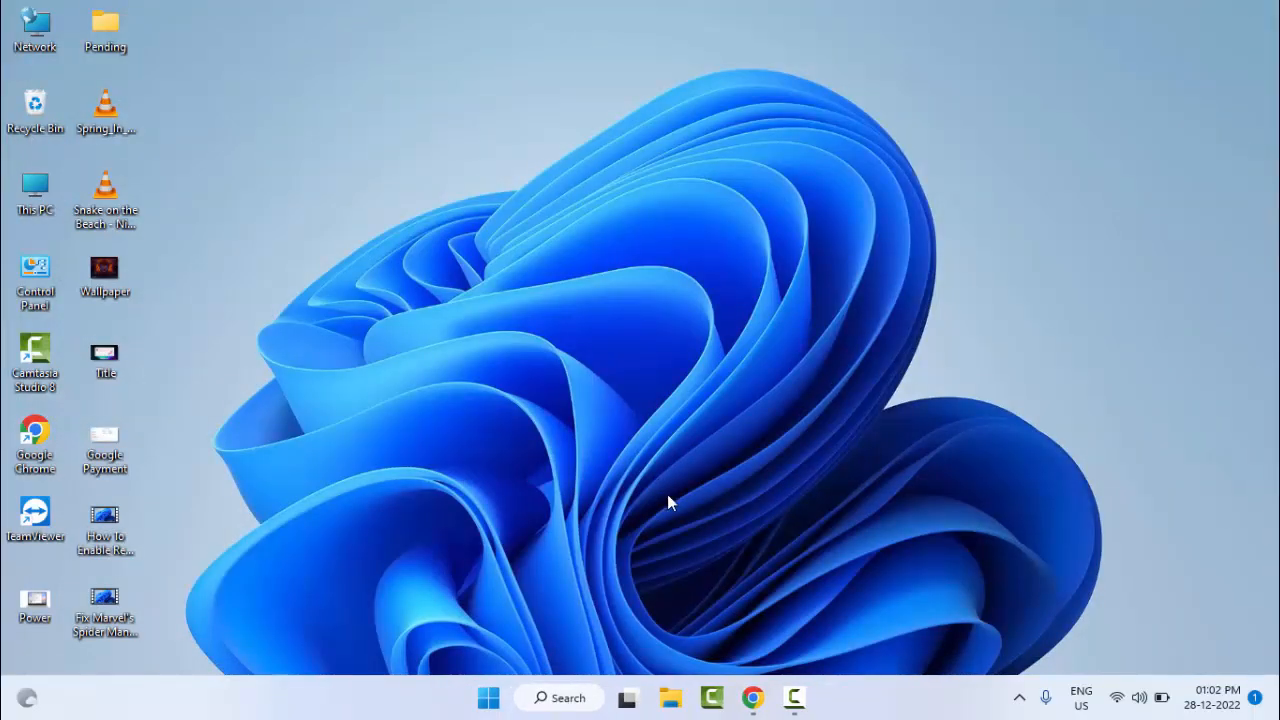
mouse_move(660, 510)
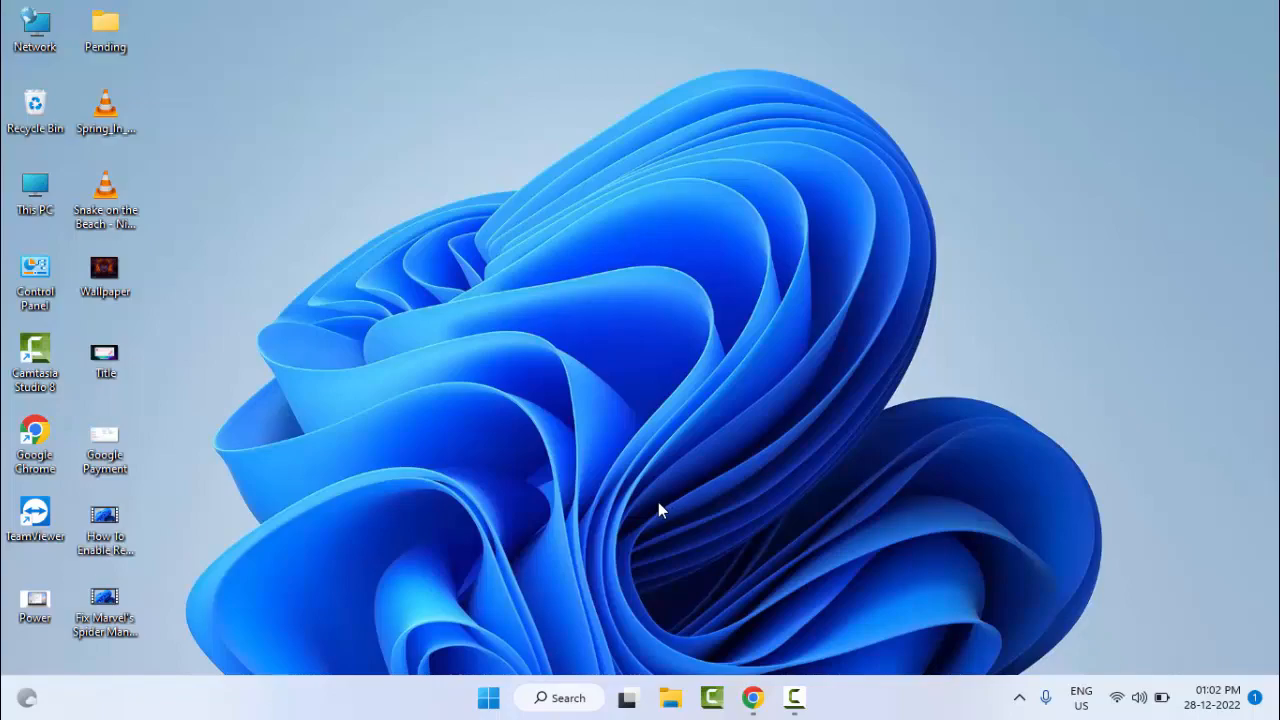